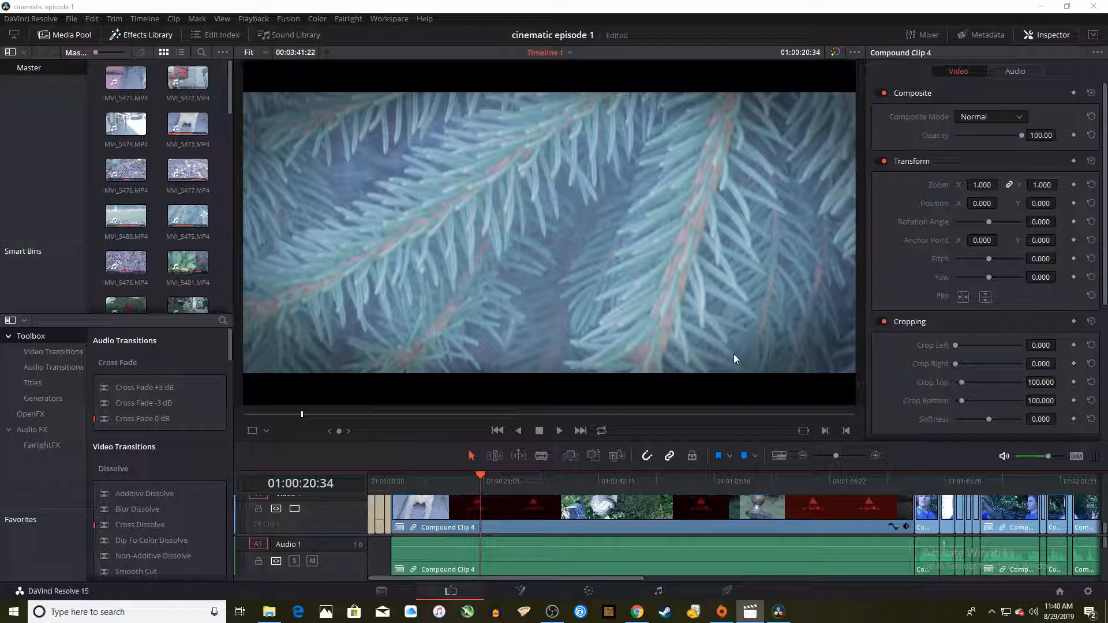
mouse_move(578, 427)
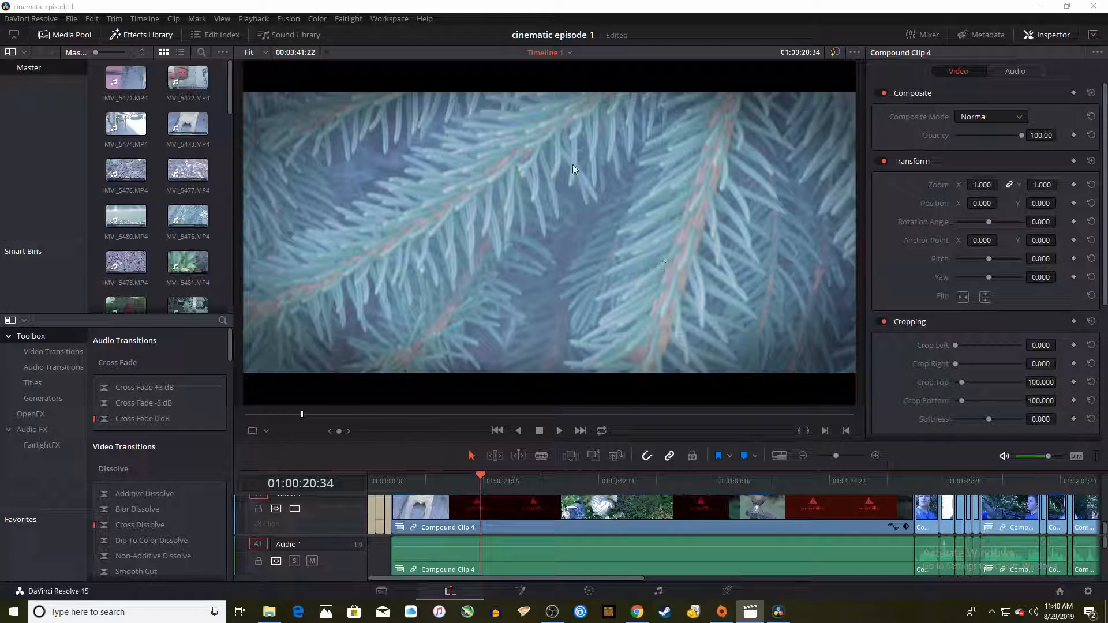
Play back the timeline to preview the footage
click(559, 430)
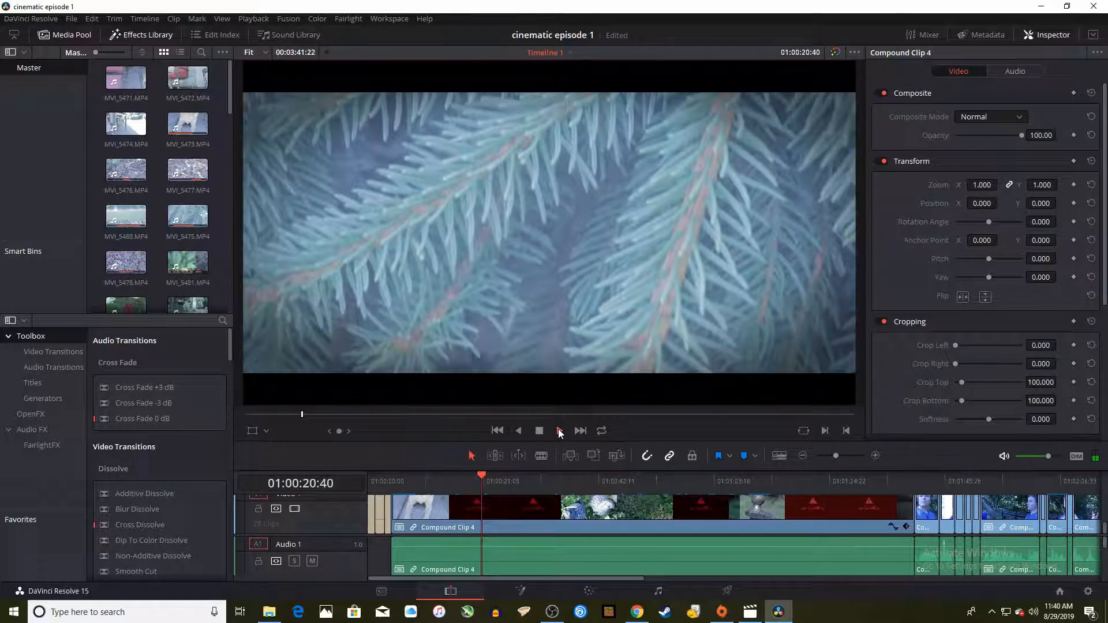
click(538, 431)
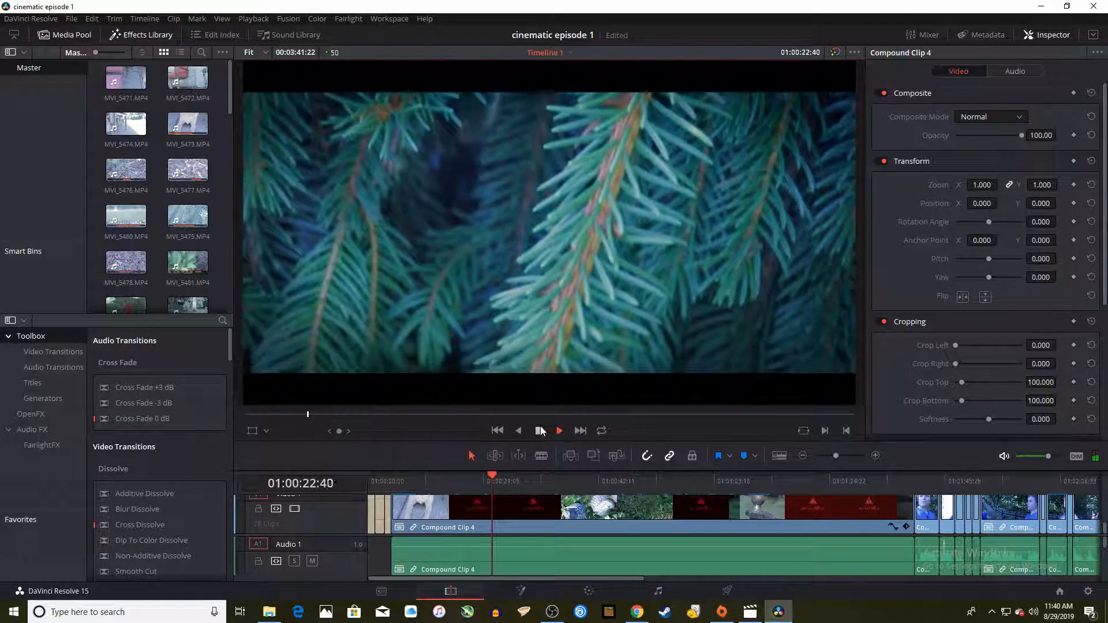
click(560, 430)
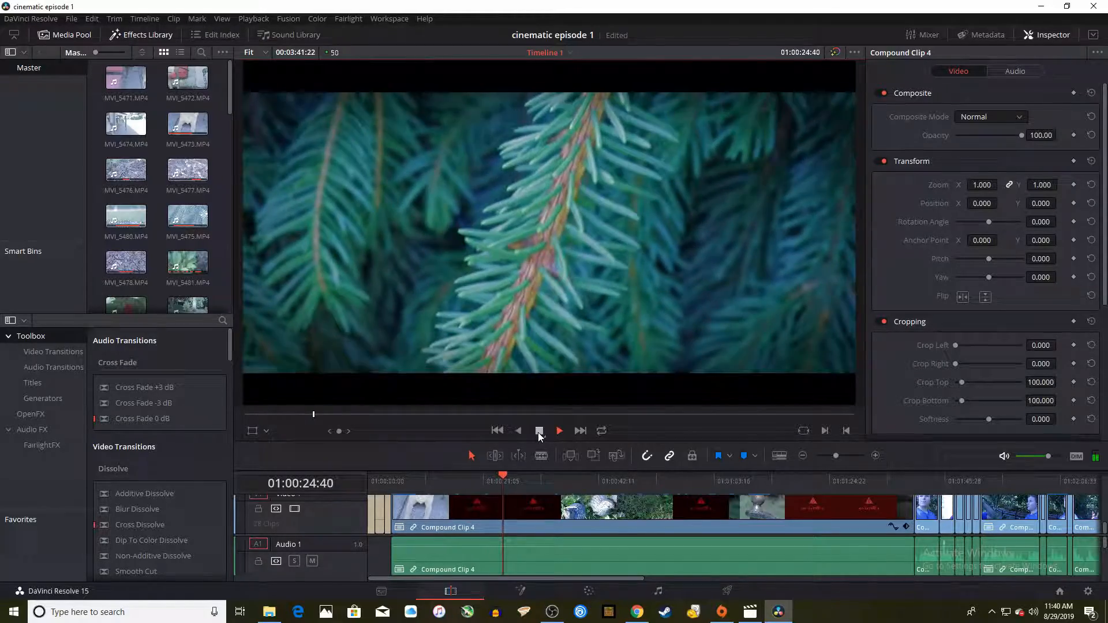
click(559, 431)
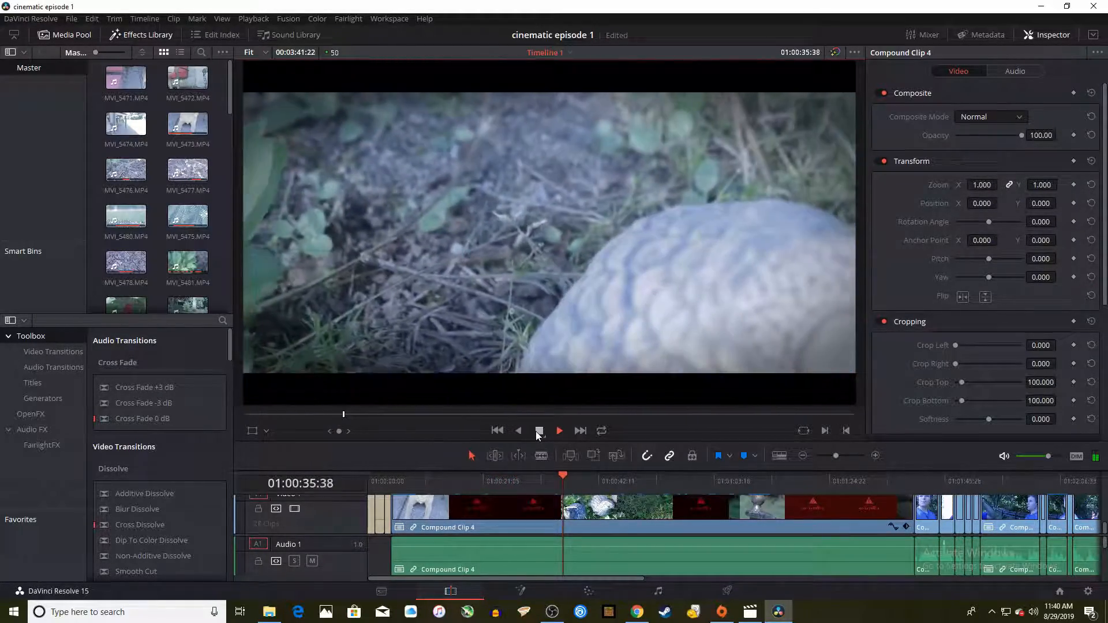
click(559, 430)
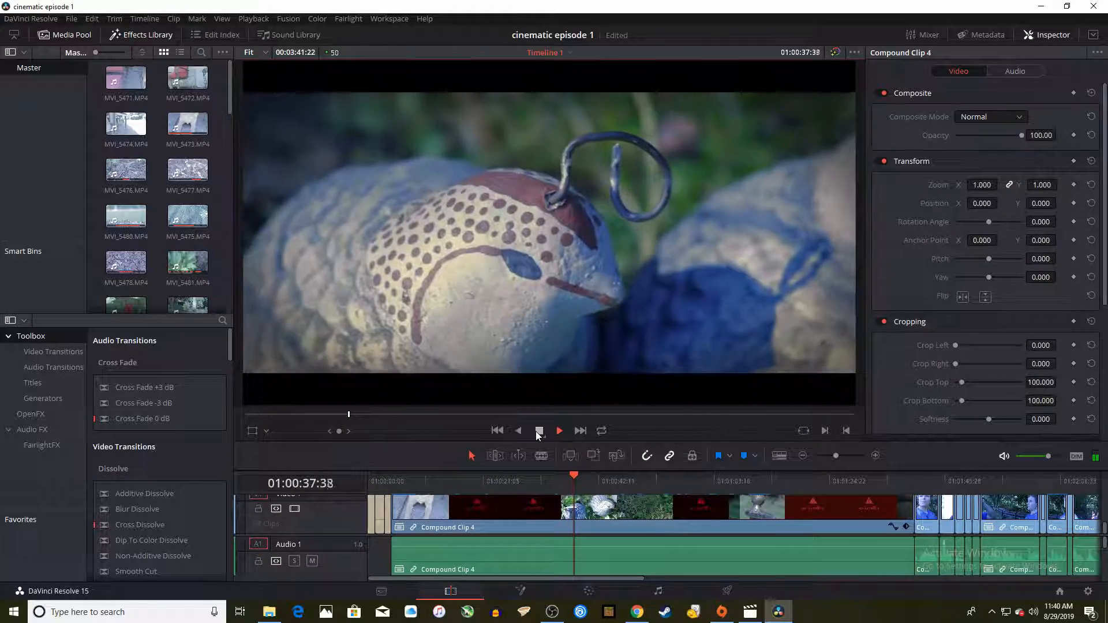
click(635, 612)
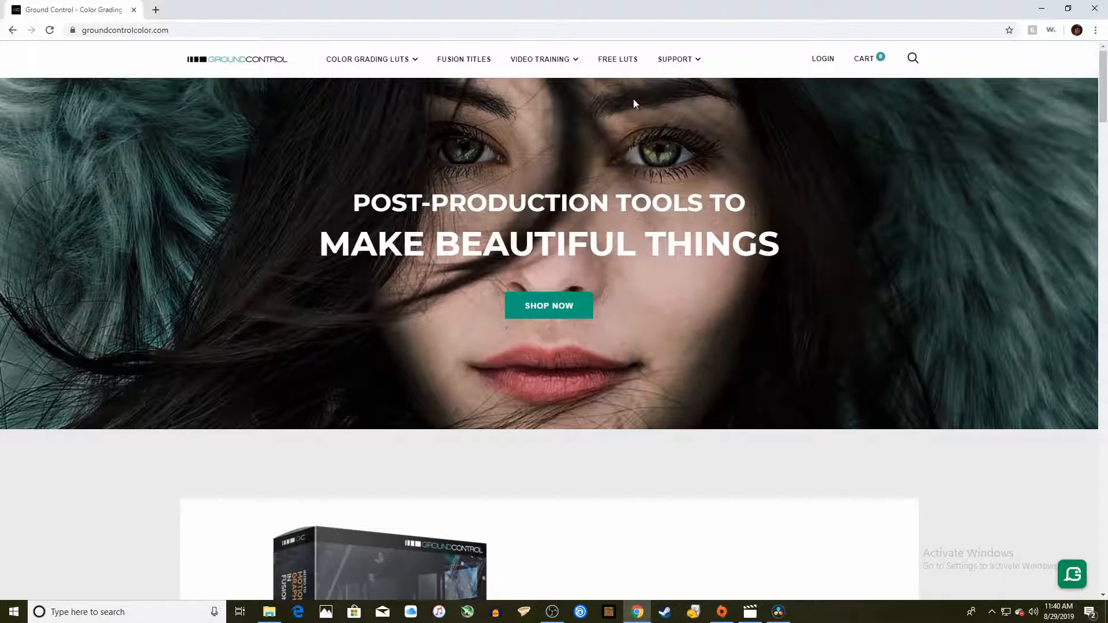
Browse the Ground Control FREE LUTs collection
click(617, 59)
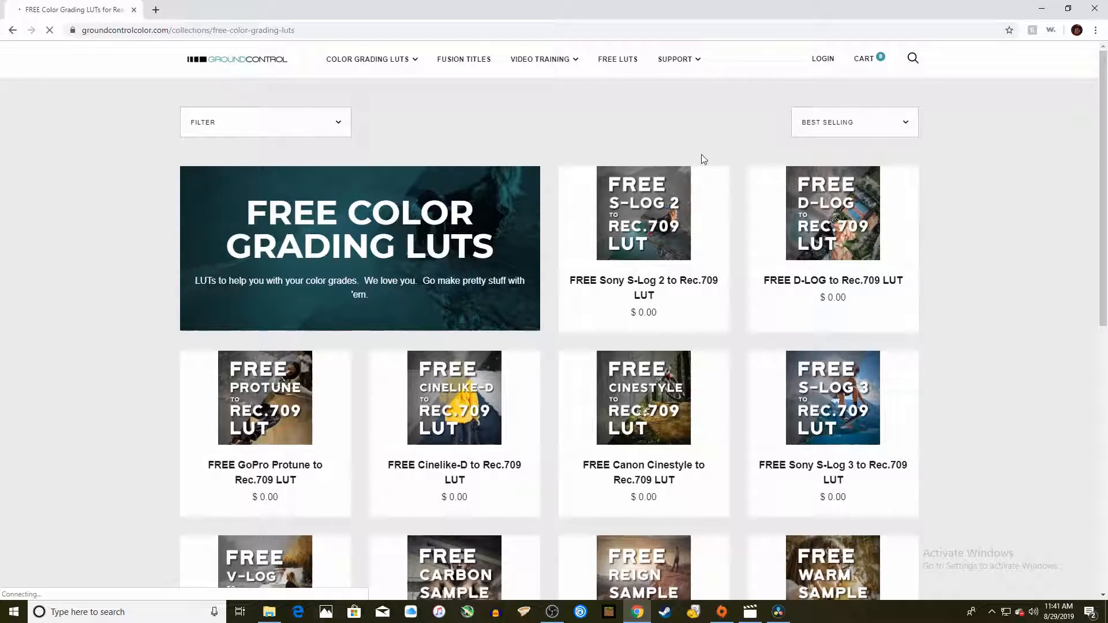
scroll(down, 3)
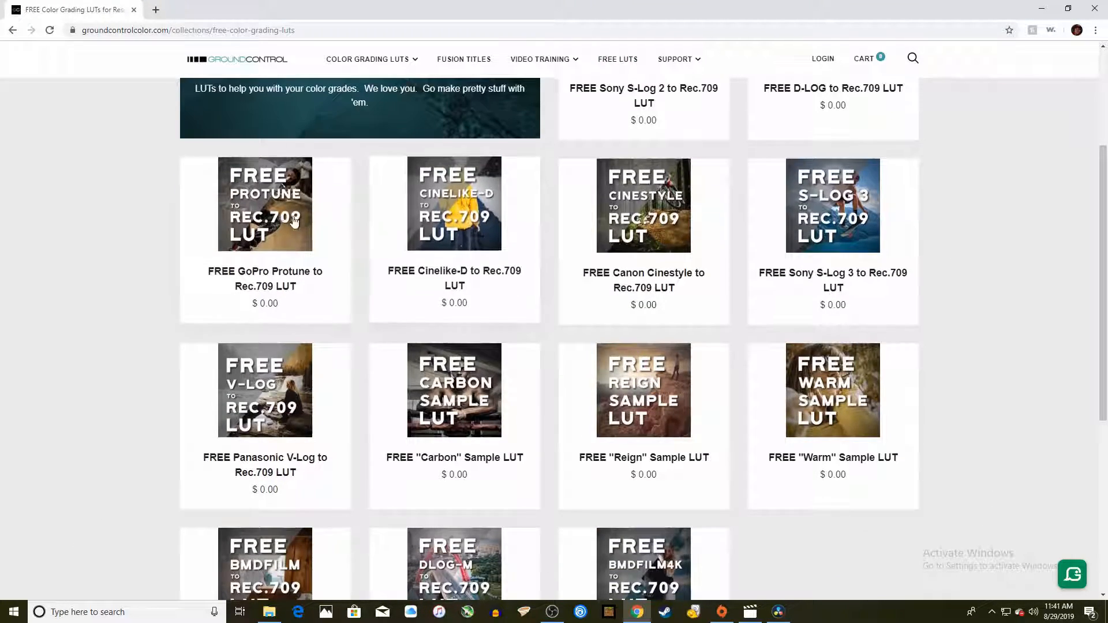
scroll(down, 3)
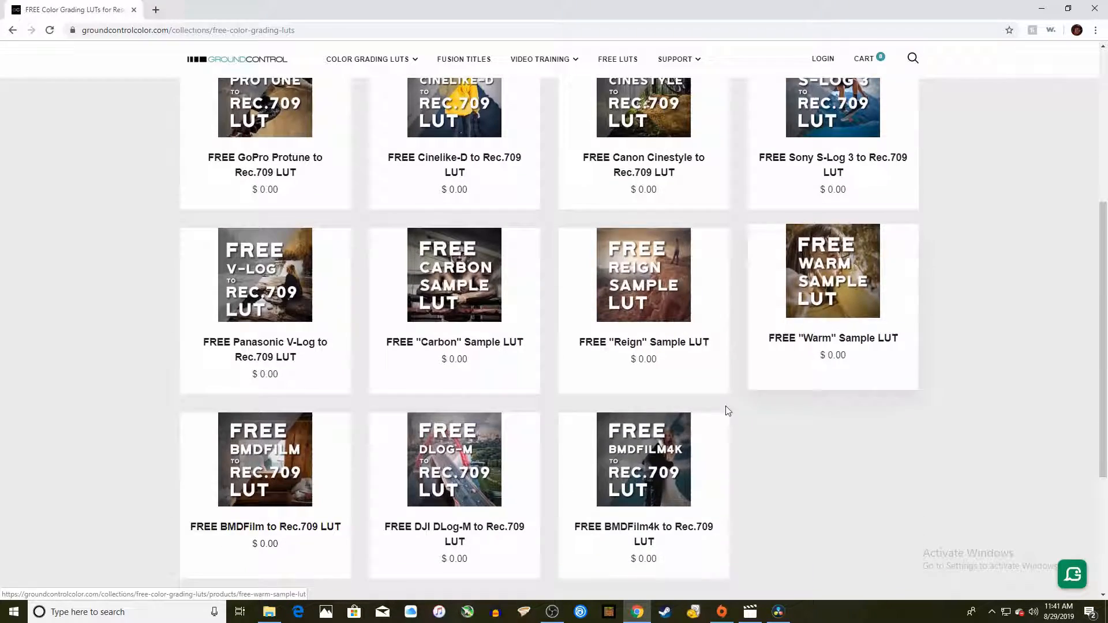
scroll(up, 3)
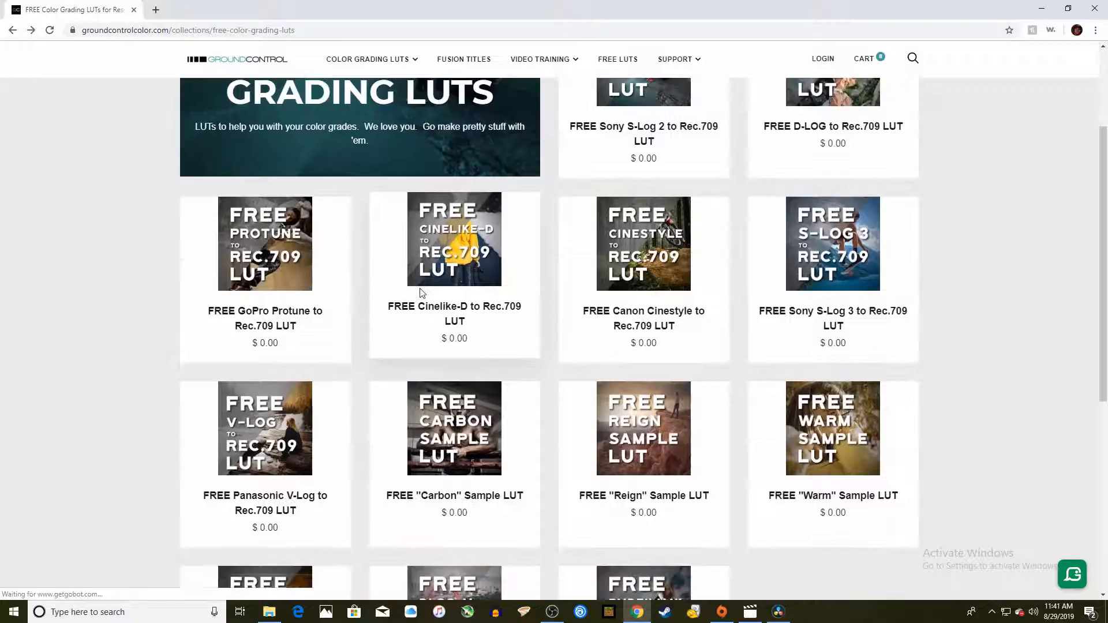
scroll(down, 3)
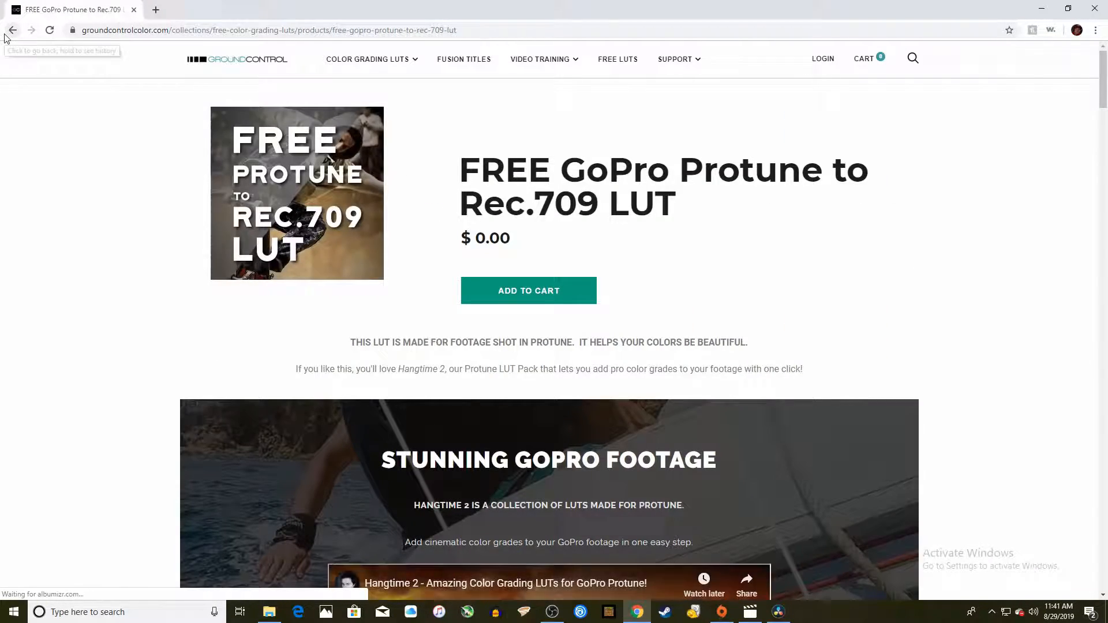
click(11, 29)
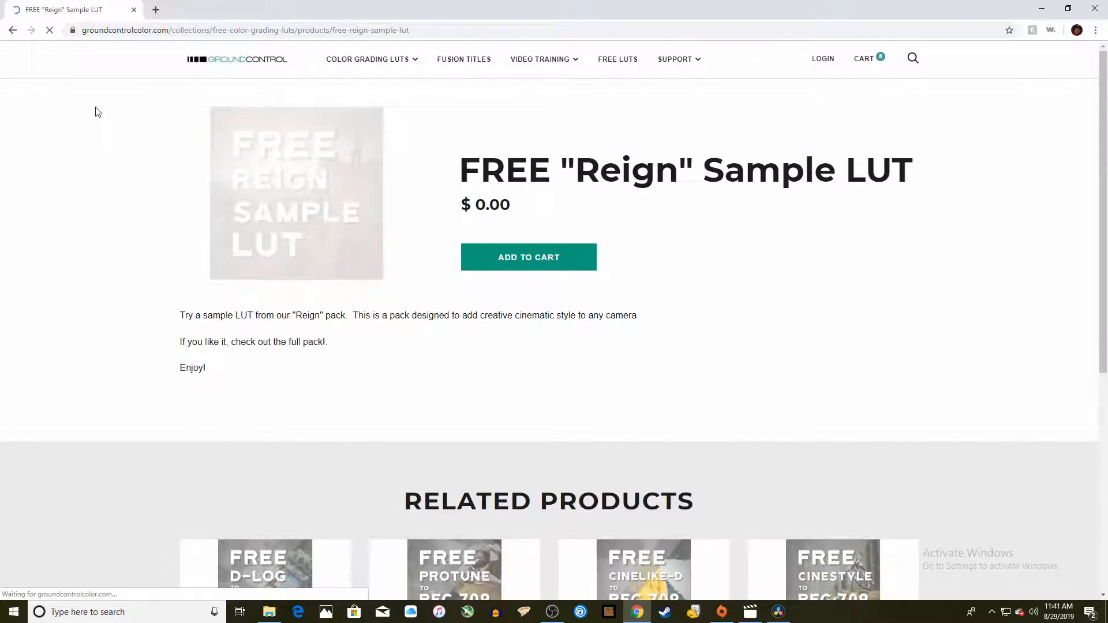
click(12, 29)
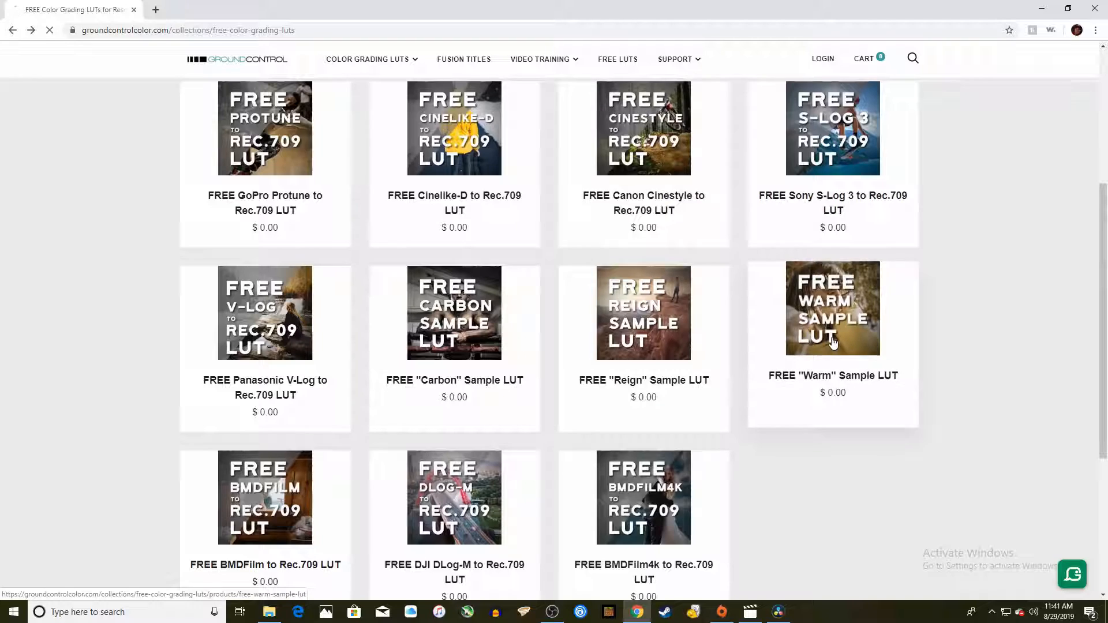
Add the free Canon Cinestyle to Rec.709 LUT to the cart and check out with an email
click(642, 128)
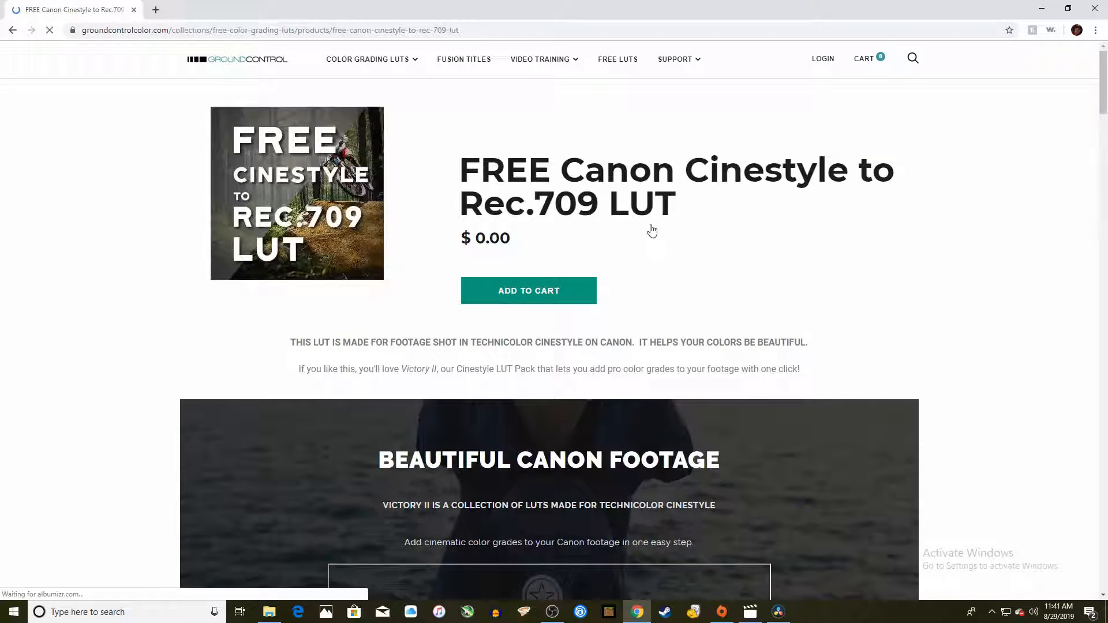
click(528, 290)
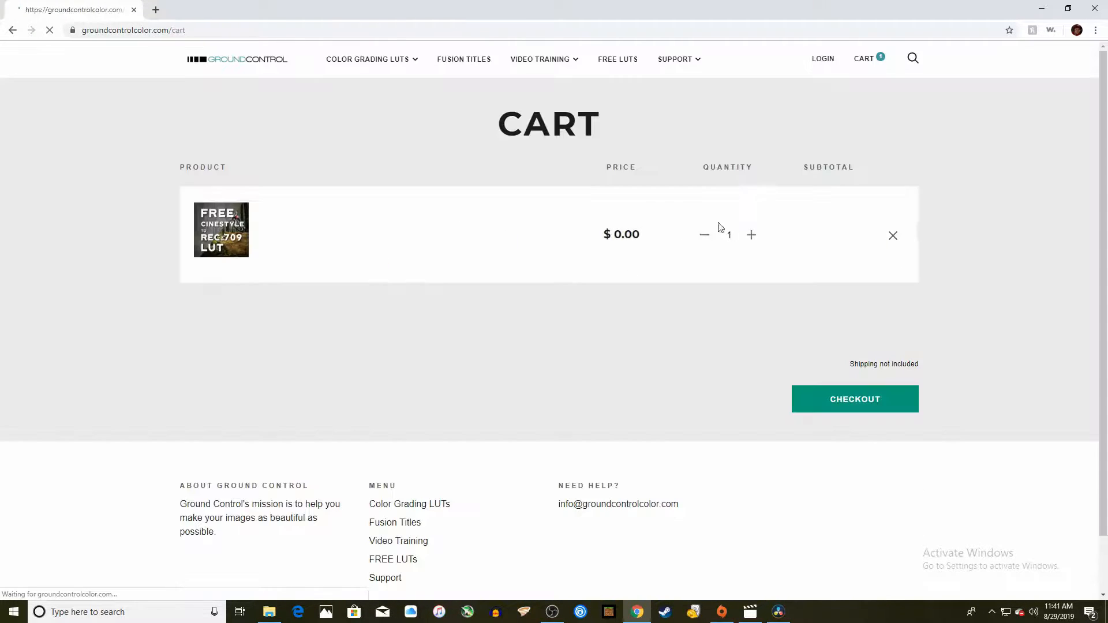
click(854, 399)
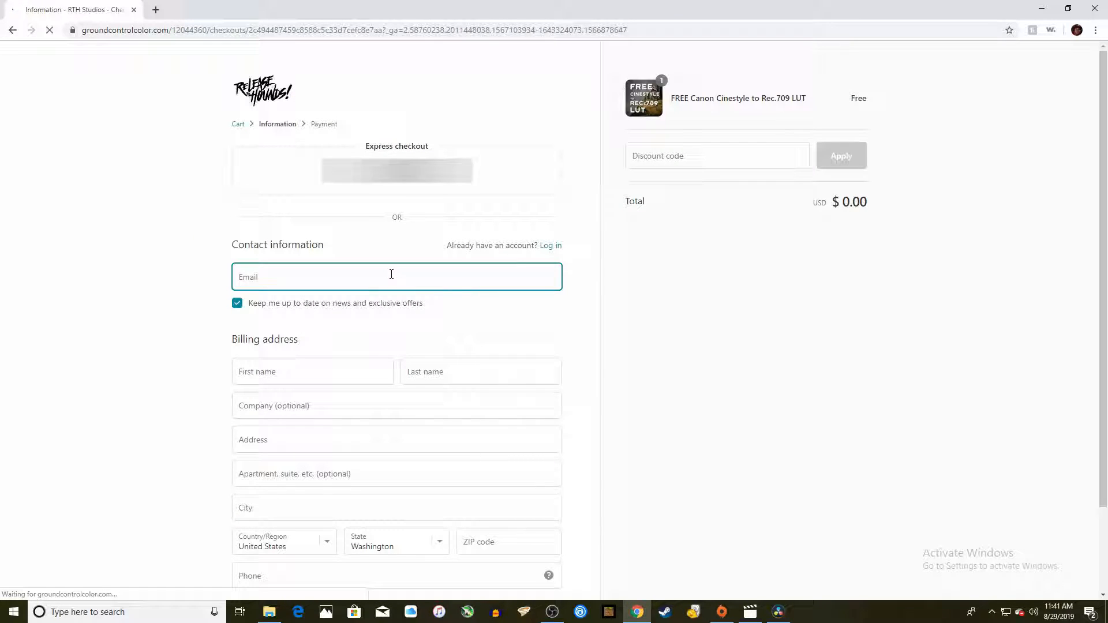
click(208, 9)
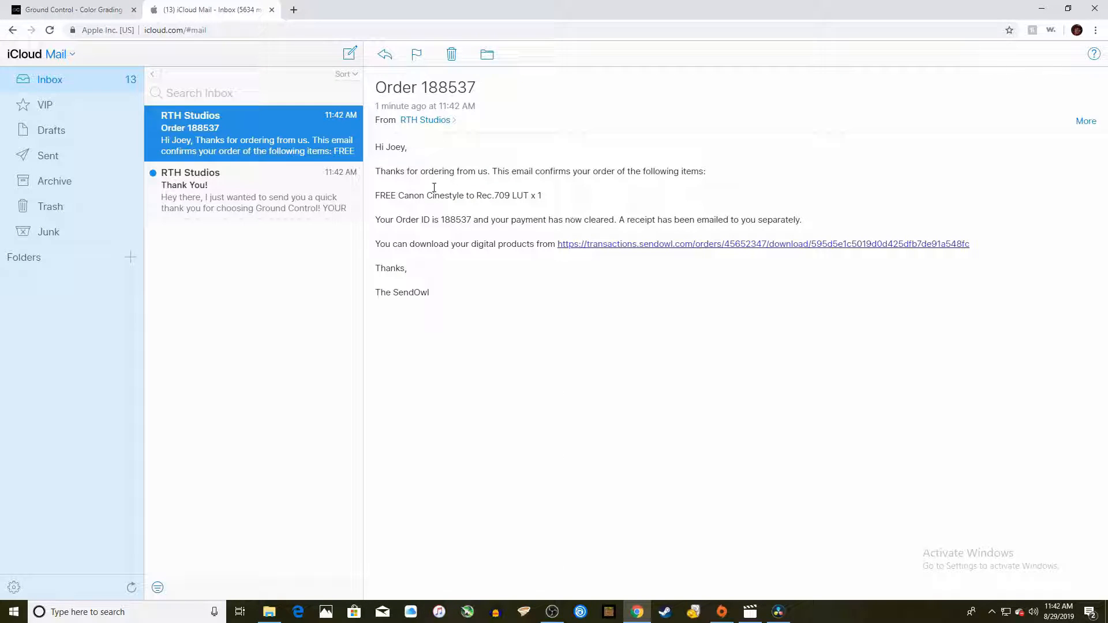
click(763, 244)
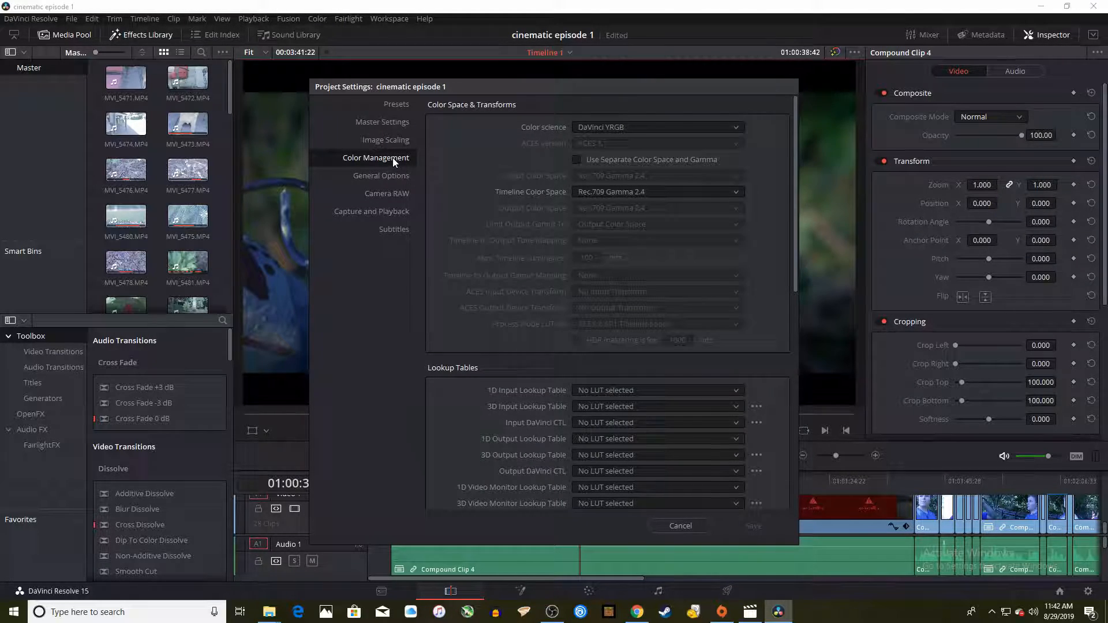
Open Resolve's LUT folder from Project Settings' Color Management Lookup Tables section
scroll(down, 3)
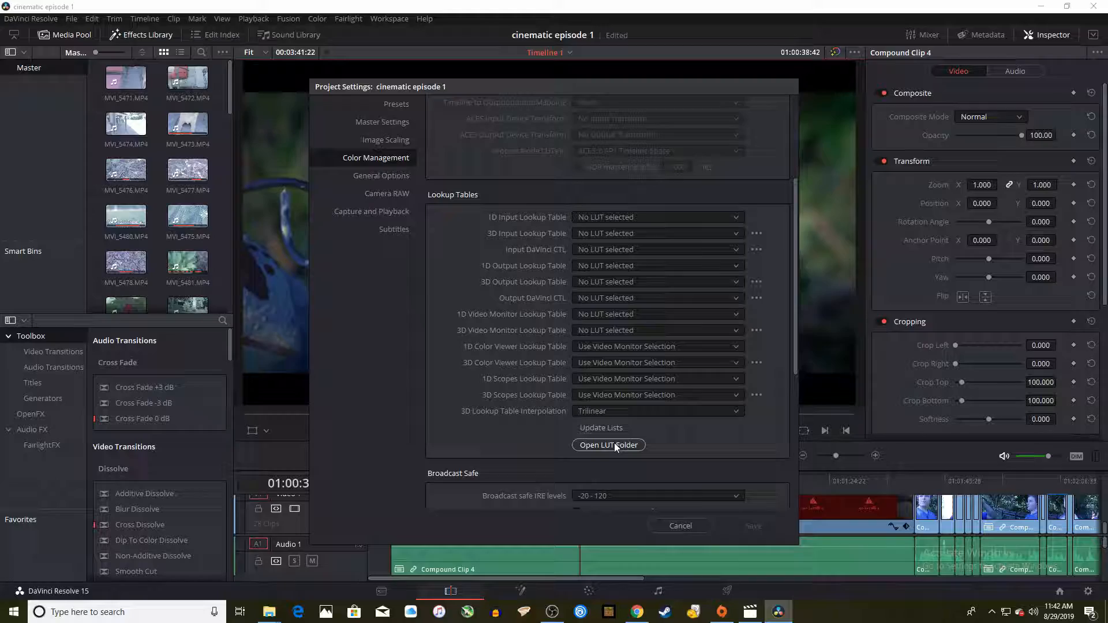
click(608, 445)
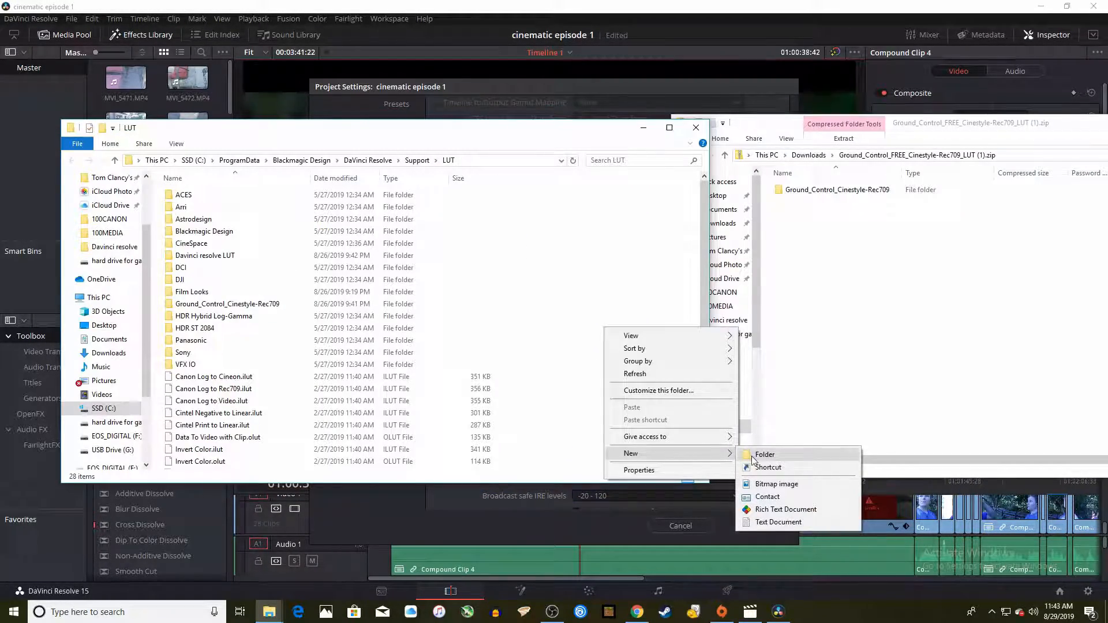
Create a 'cinestyle lut' folder in the LUT directory, then close the archive and Project Settings
click(765, 454)
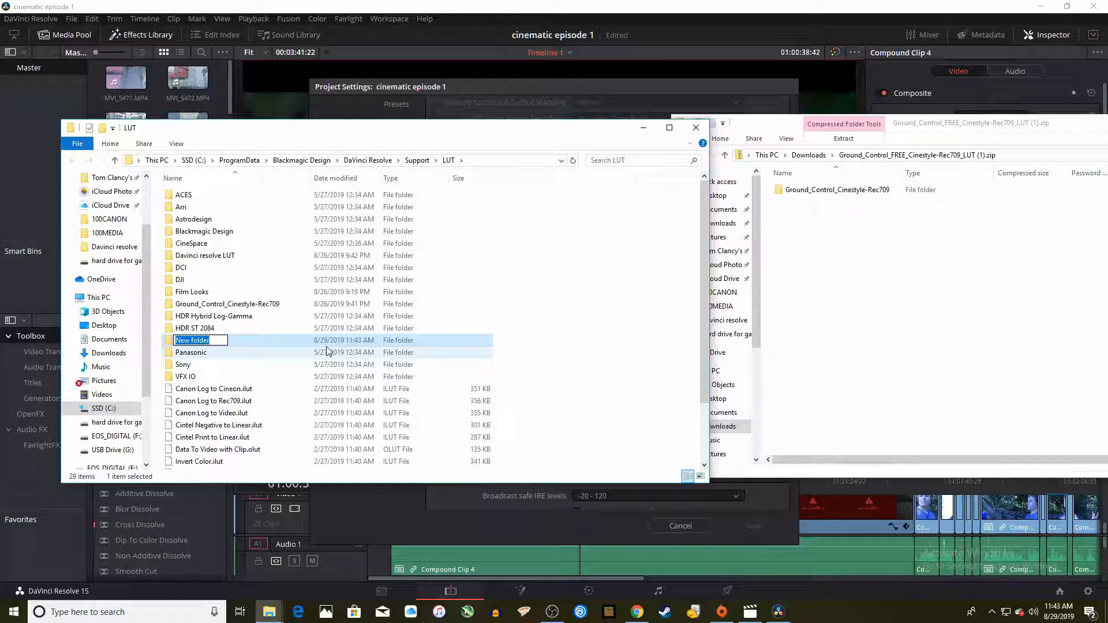
text(cinestyle lut)
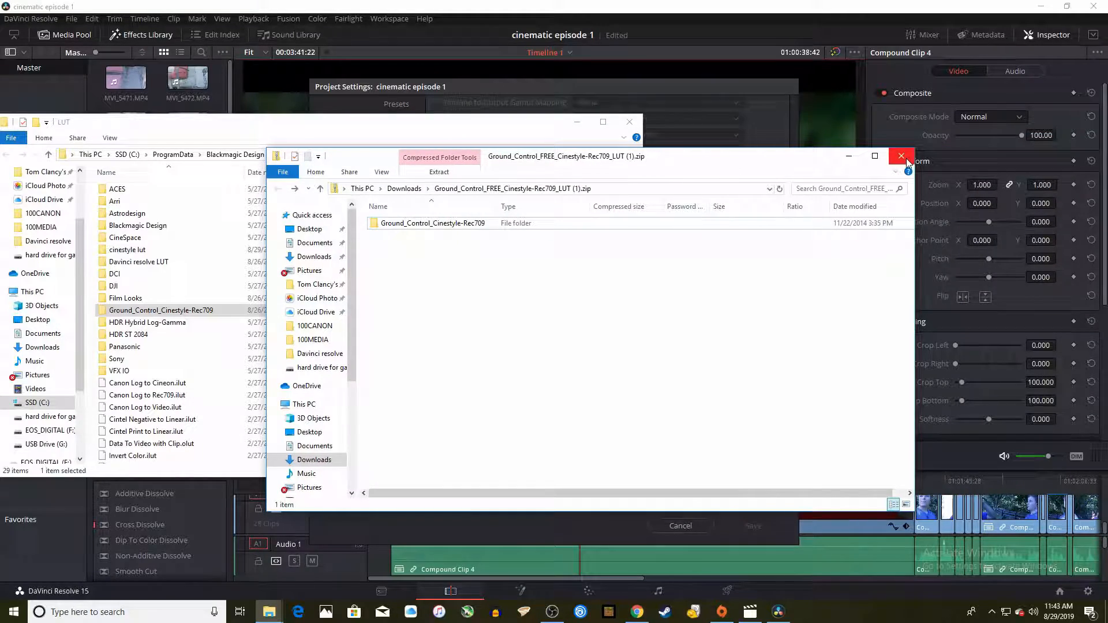
click(901, 155)
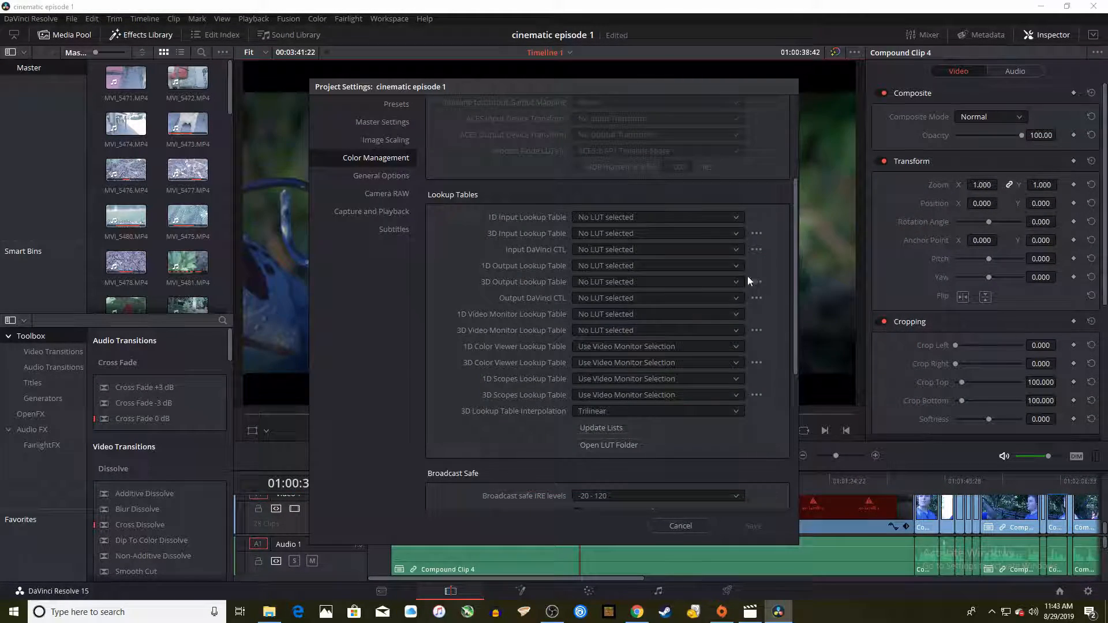
click(679, 526)
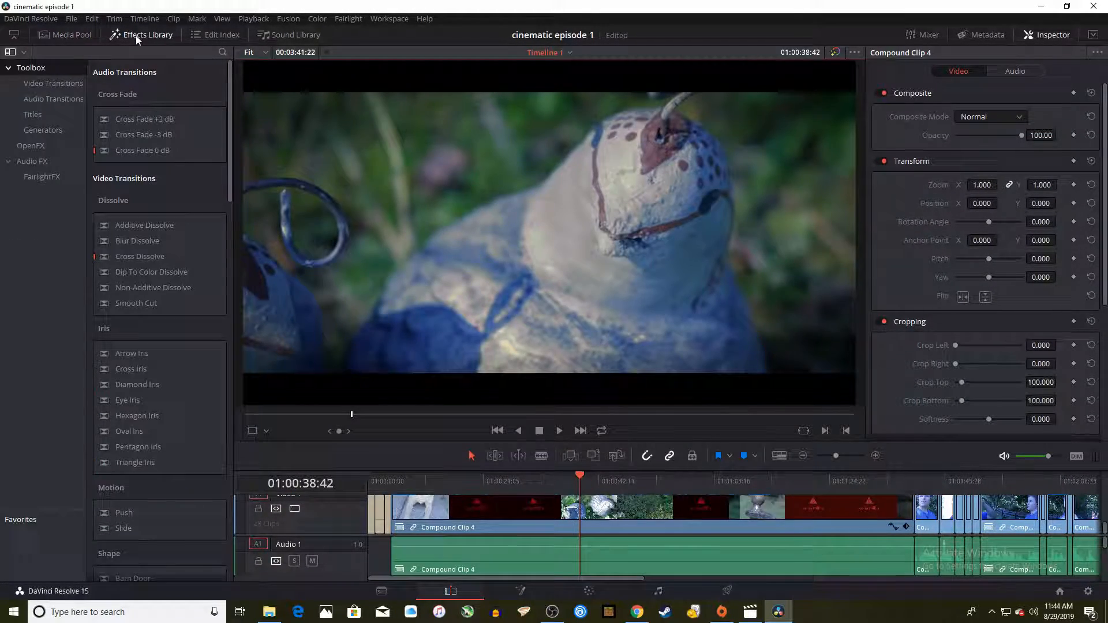
click(588, 591)
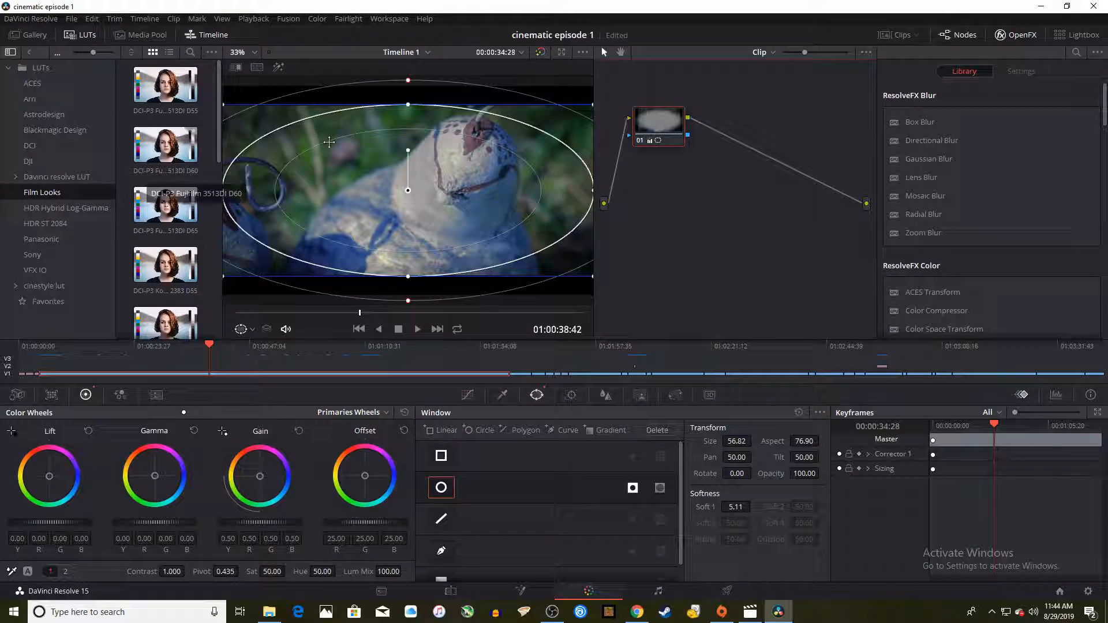
right_click(658, 121)
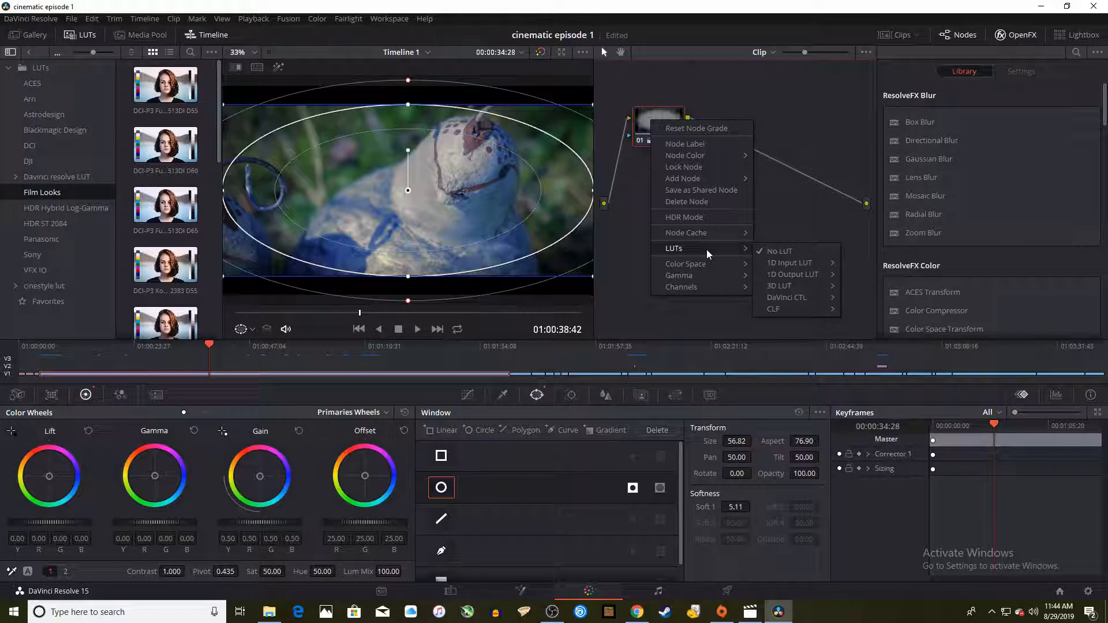
click(779, 285)
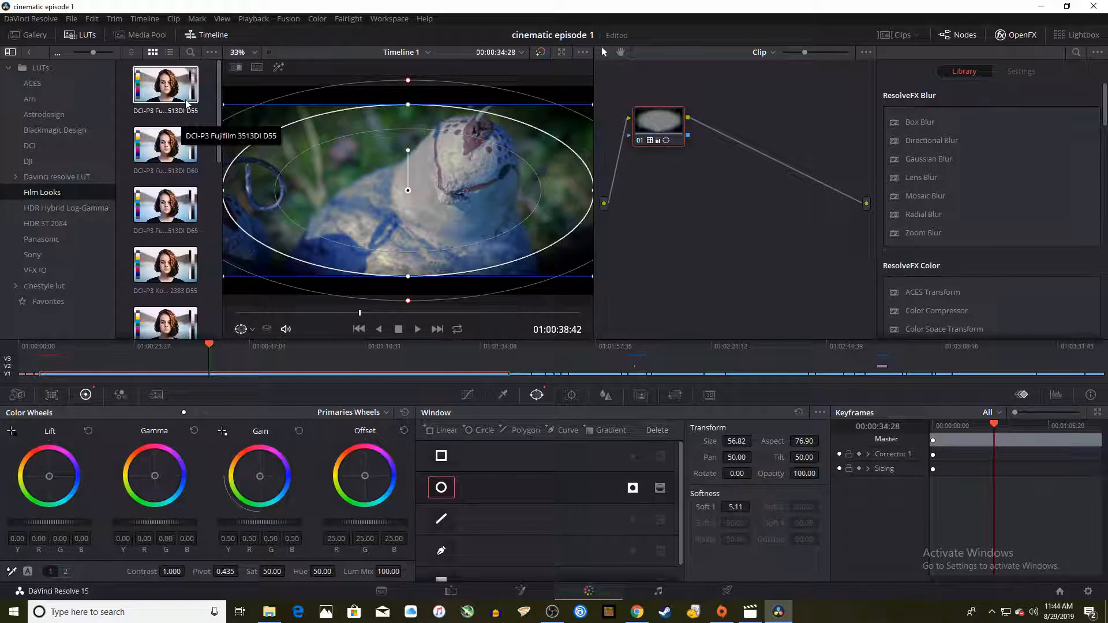
Refresh the LUT browser and open the cinestyle lut folder to reveal GC_Cinestyle-Rec709
click(29, 35)
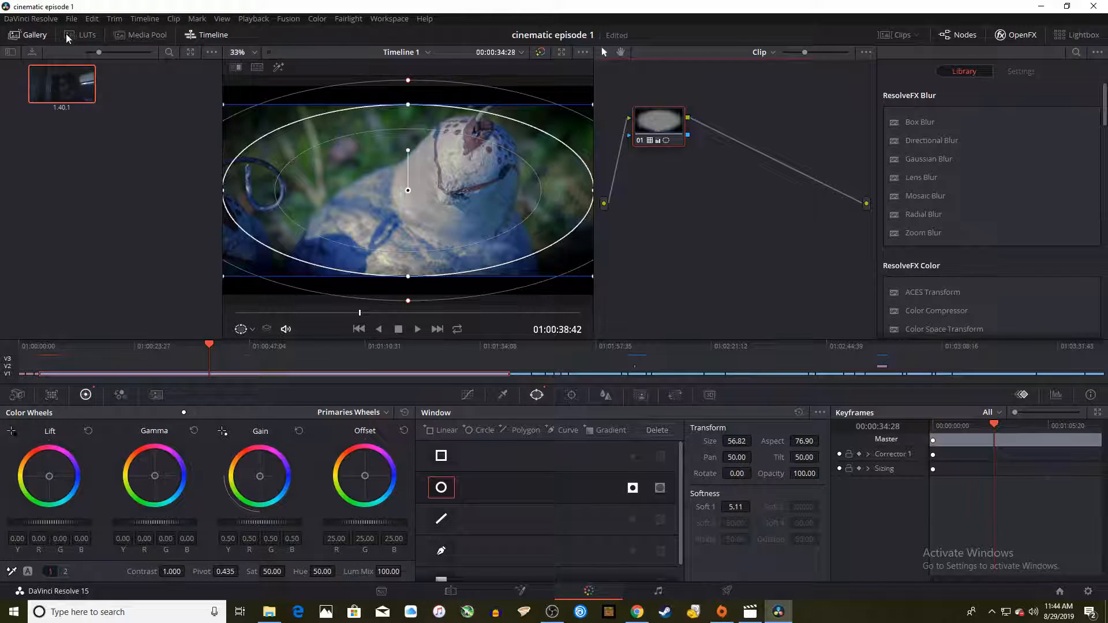
click(85, 35)
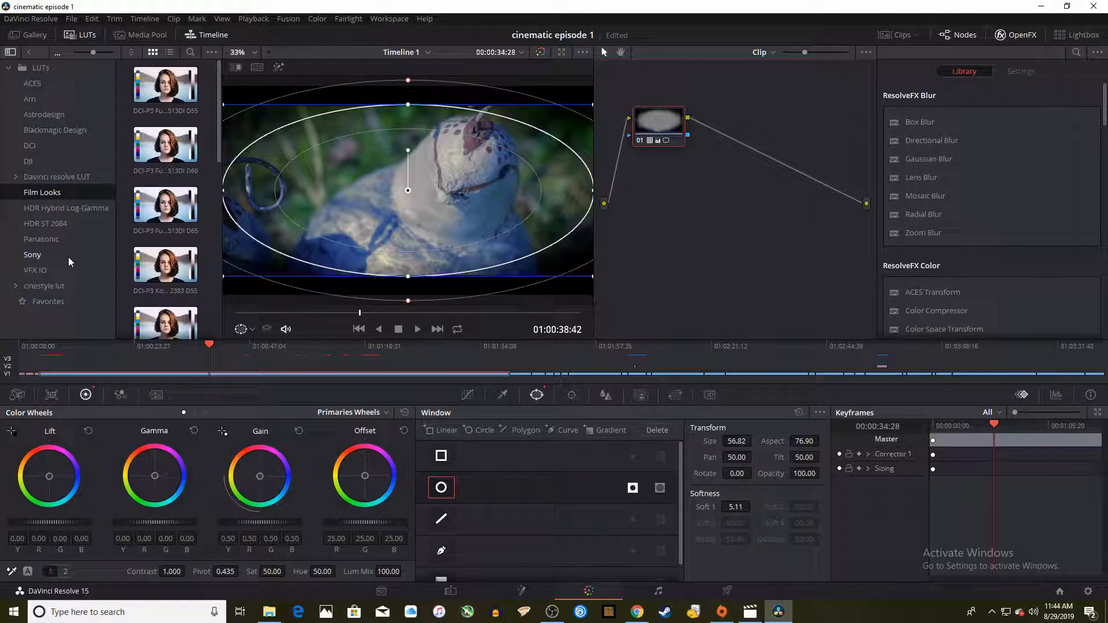
click(44, 286)
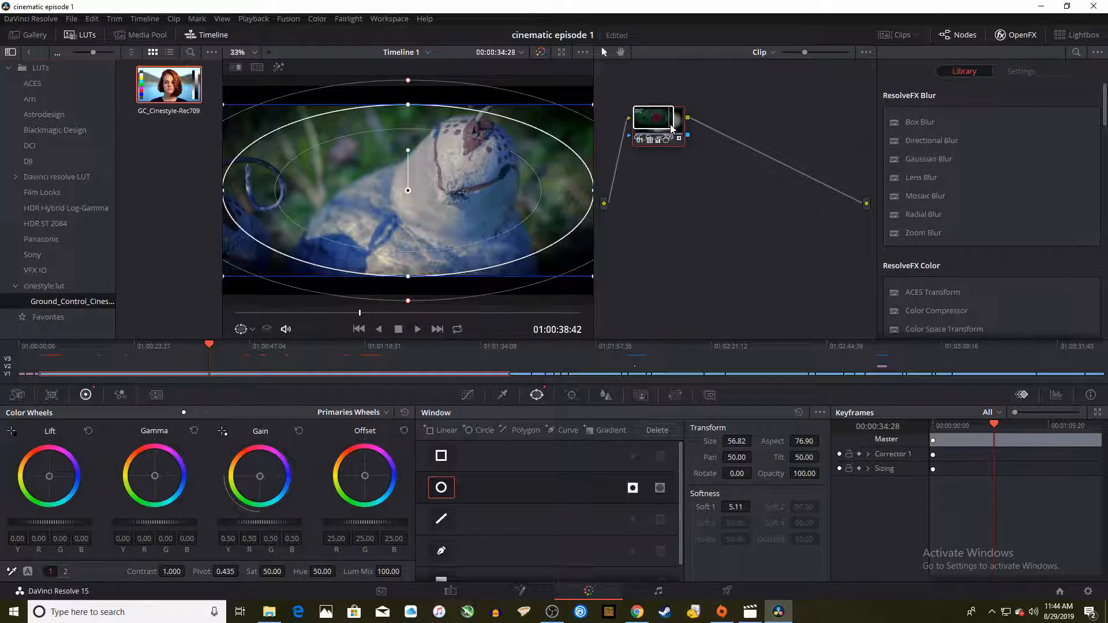